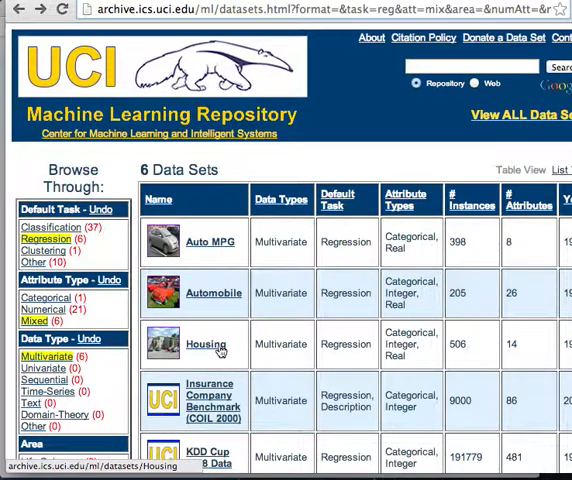
# Step: Read the UCI Housing data set's description and its 14-attribute list
pyautogui.click(208, 344)
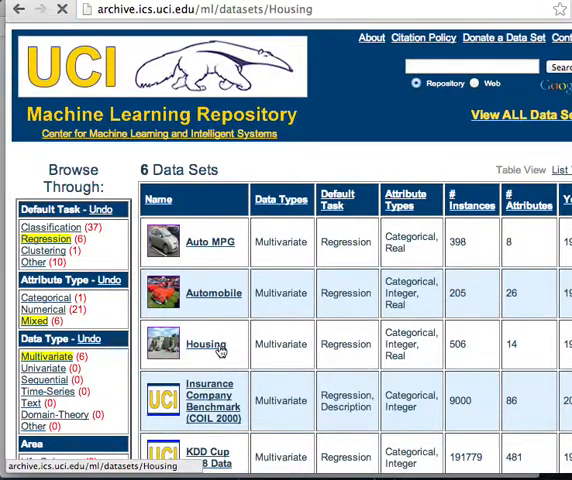
pyautogui.click(204, 344)
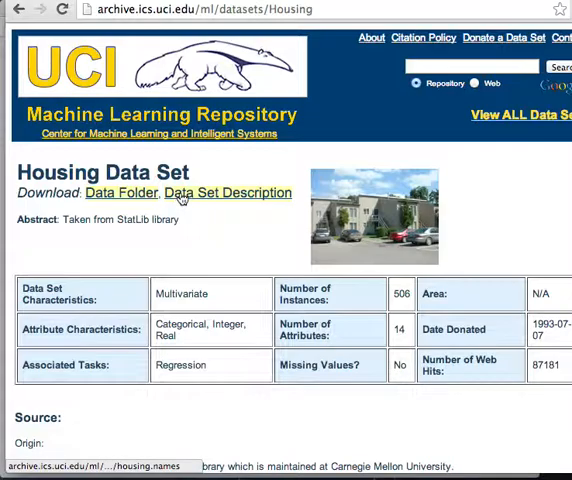
pyautogui.click(228, 192)
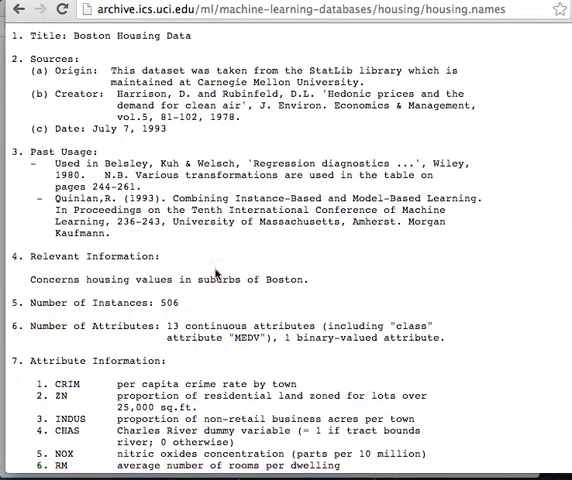
pyautogui.scroll(-3)
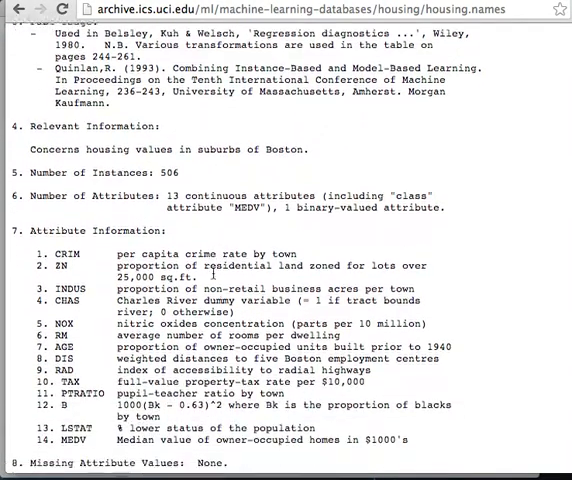
pyautogui.scroll(-3)
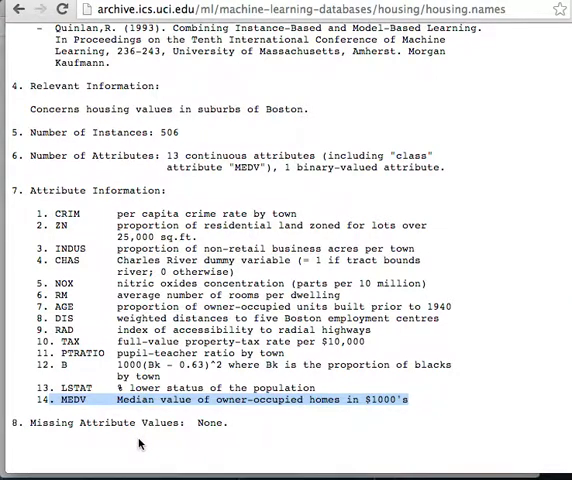
# Step: Browse the Housing data folder holding housing.data and housing.names
pyautogui.click(14, 8)
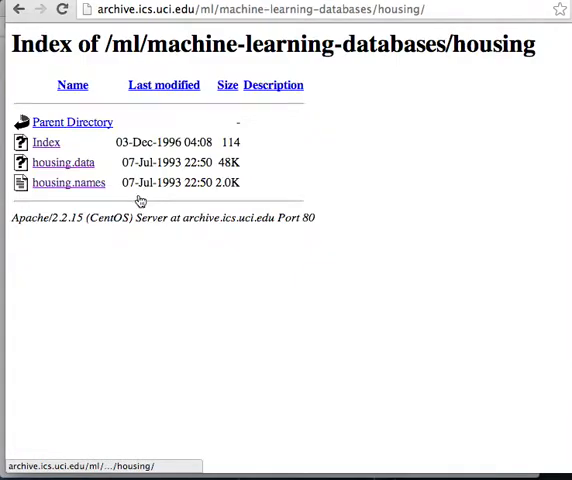
pyautogui.click(64, 162)
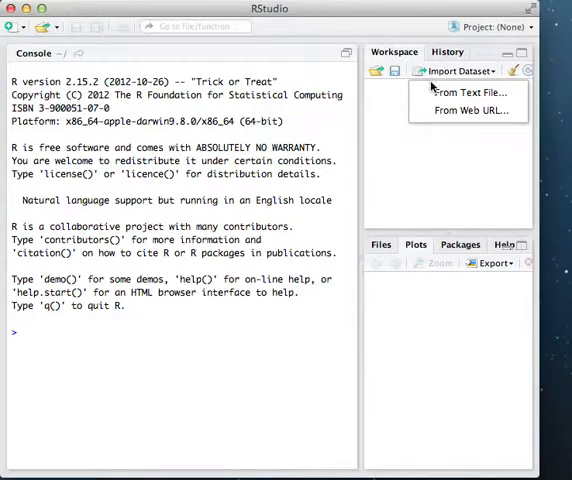
# Step: Import housing.data from the UCI web URL as the housing data frame (506 x 14)
pyautogui.click(468, 110)
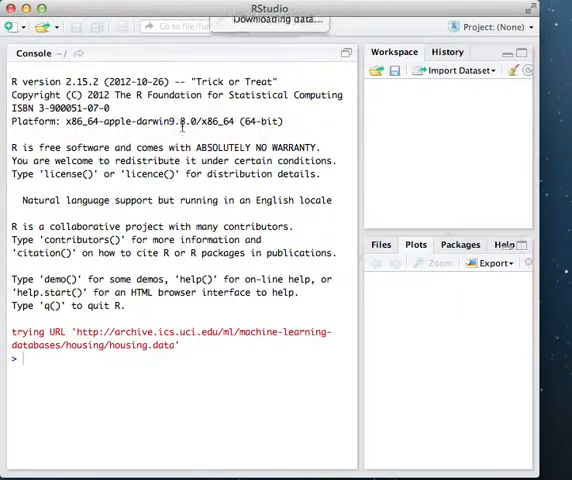
pyautogui.click(452, 68)
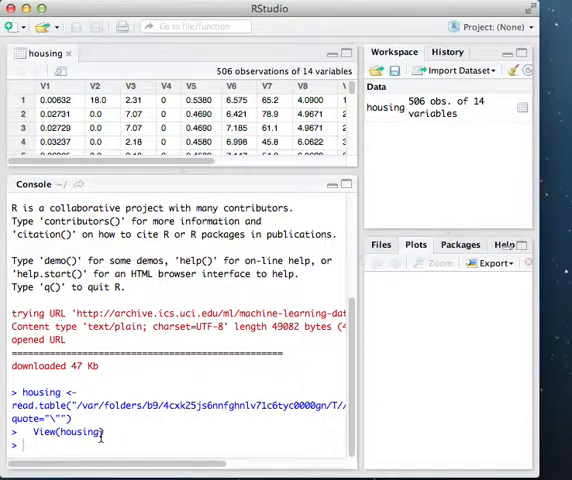
# Step: Assign colnames(housing) the names CRIM, ZN, INDUS through MEDV and view the renamed table
pyautogui.write('co')
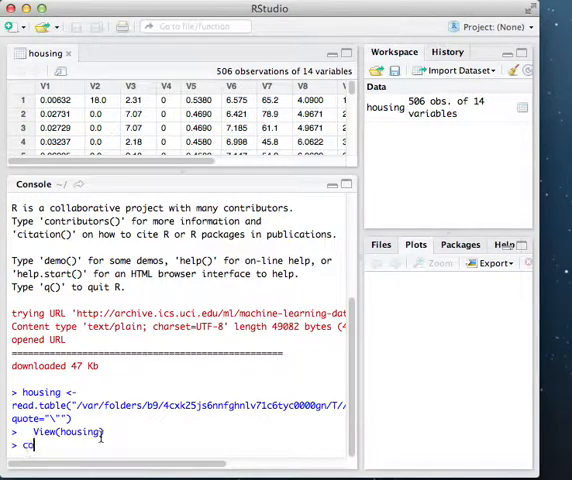
pyautogui.write('olnames')
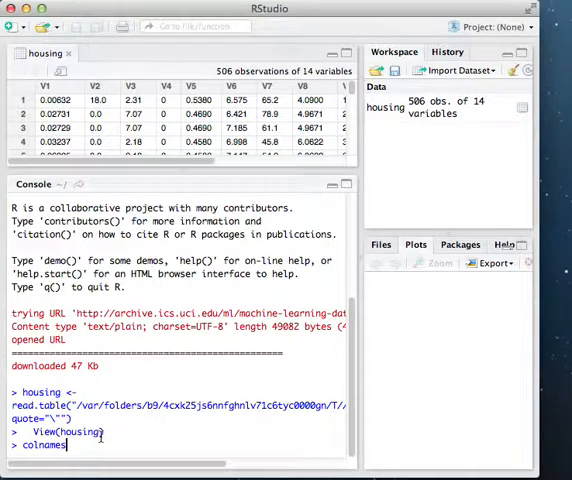
pyautogui.write('housing)')
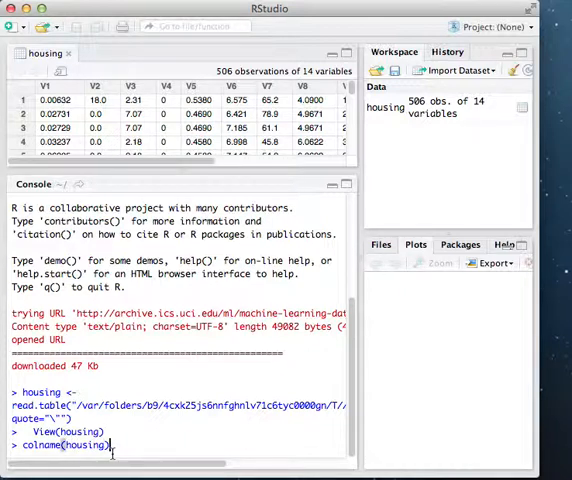
pyautogui.write('<-')
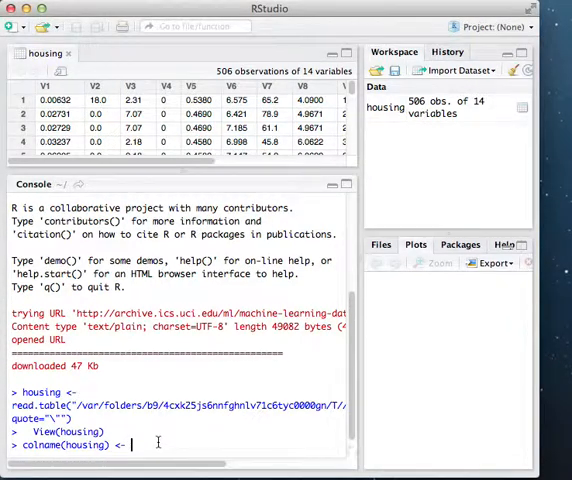
pyautogui.press('Return')
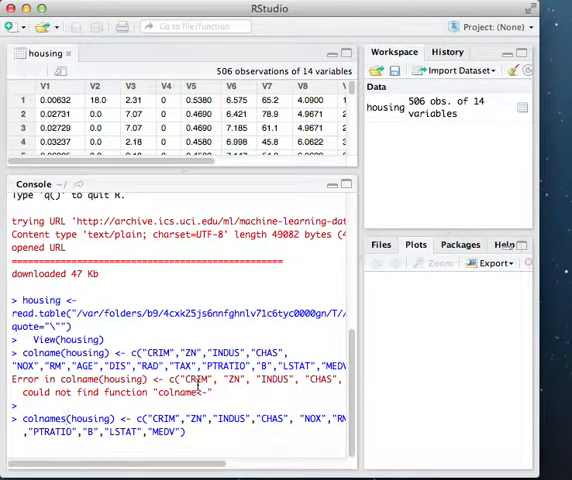
pyautogui.press('Return')
pyautogui.write('View(housing)')
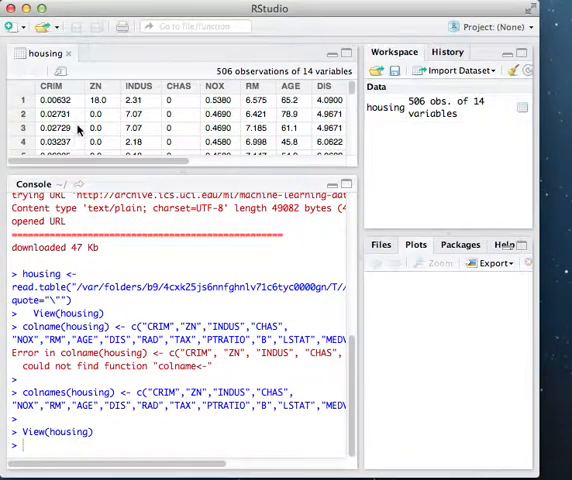
pyautogui.hscroll(3)
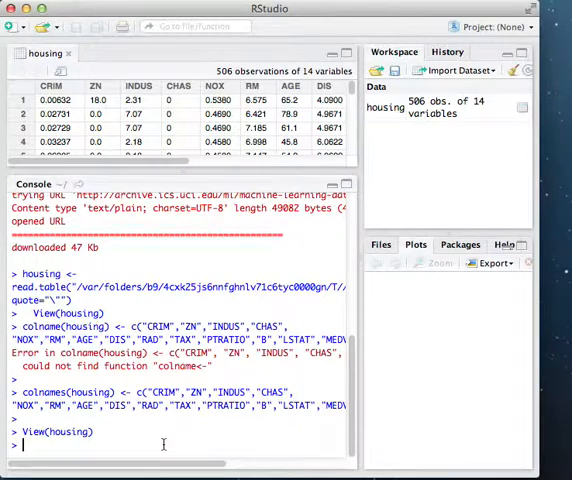
# Step: Plot MEDV against AGE with plot(MEDV ~ AGE, data = housing)
pyautogui.write('plot()')
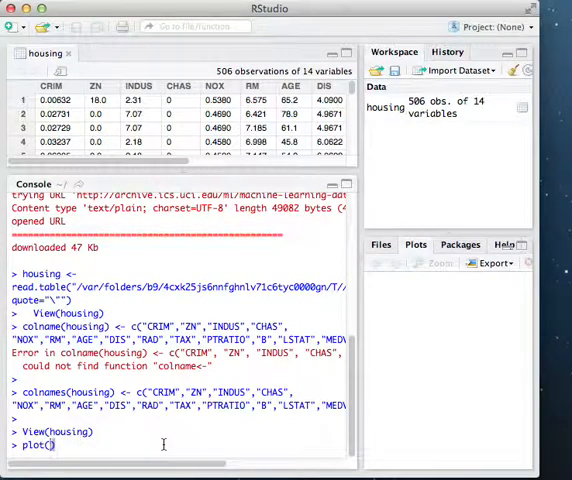
pyautogui.write('MEDV ~ AG')
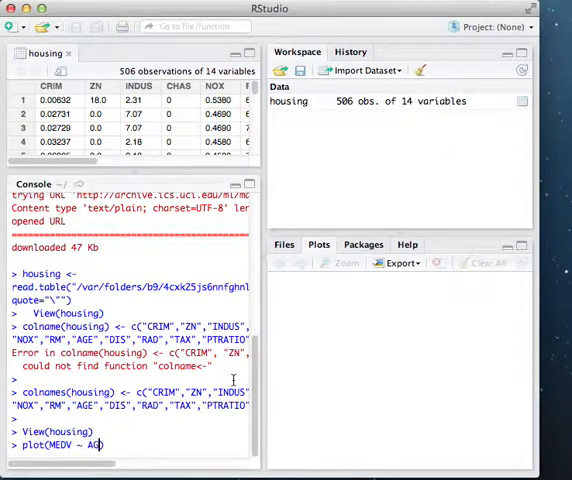
pyautogui.write('E')
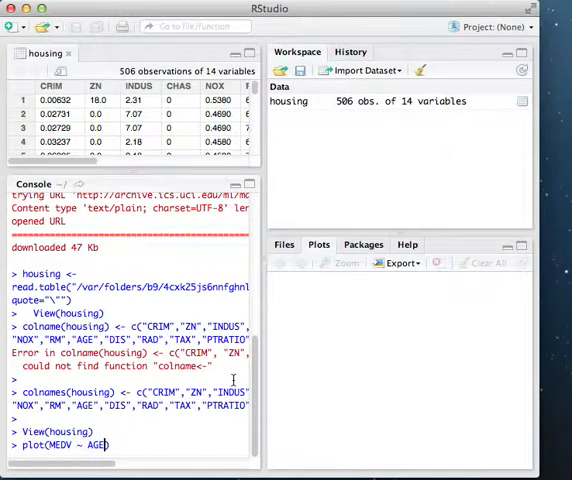
pyautogui.write(', data = housing')
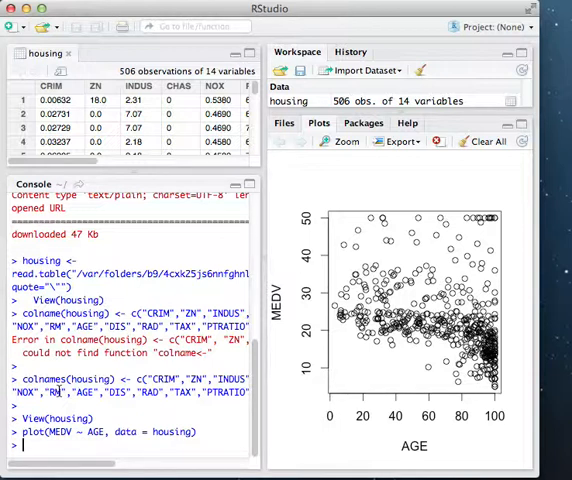
pyautogui.write('y')
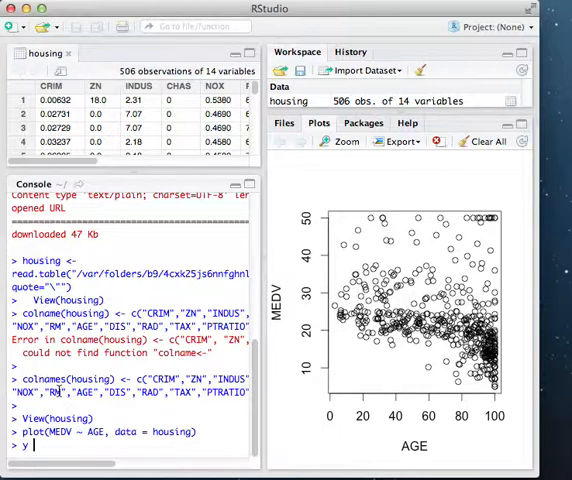
pyautogui.write('=')
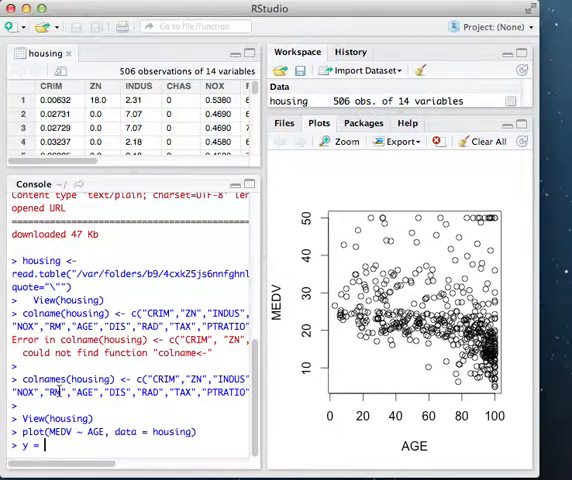
pyautogui.write('0')
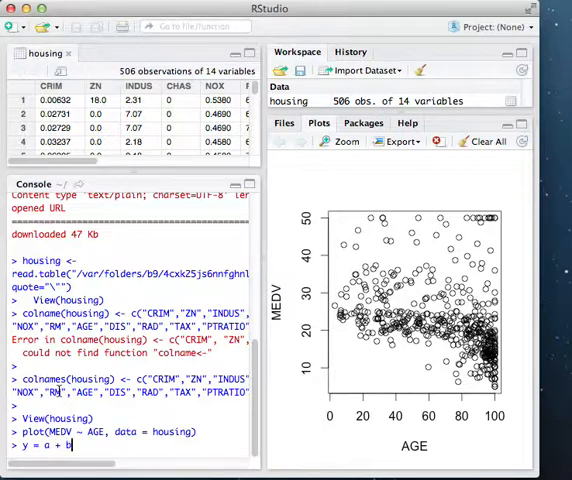
pyautogui.write('*')
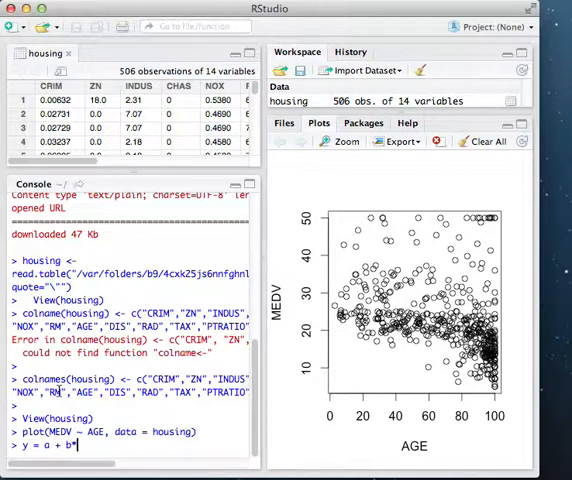
pyautogui.write('x')
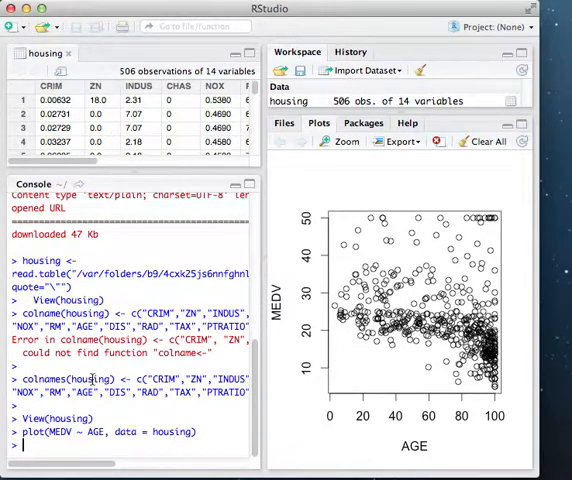
# Step: Show help(lm) and read through the Fitting Linear Models usage and arguments
pyautogui.write('help()')
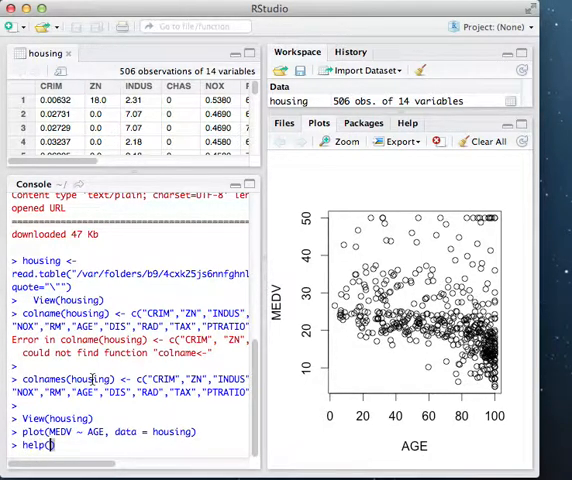
pyautogui.write('lm)')
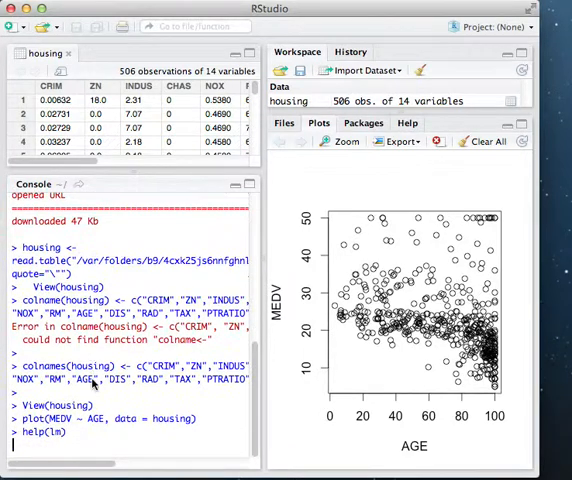
pyautogui.press('Return')
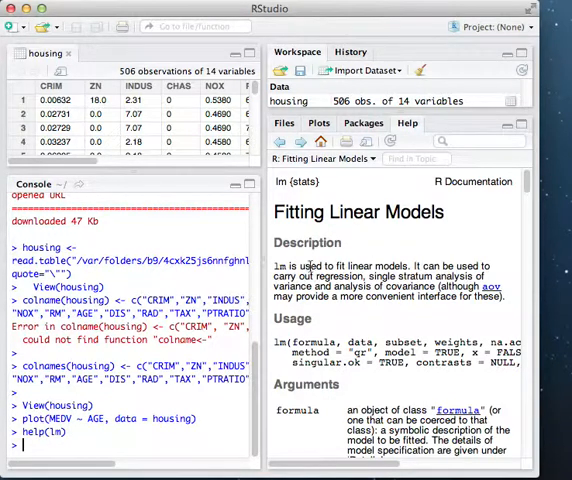
pyautogui.scroll(-3)
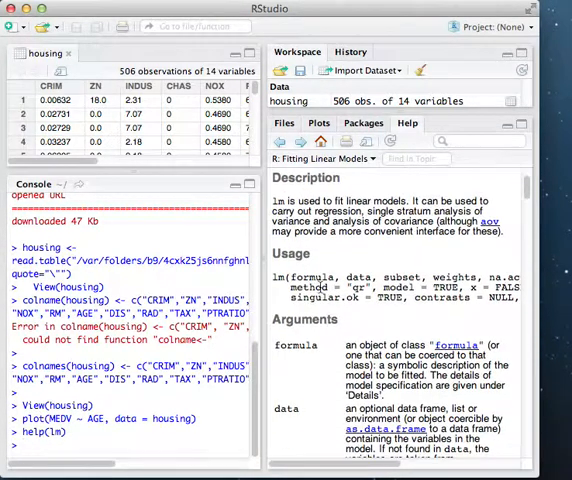
pyautogui.scroll(-3)
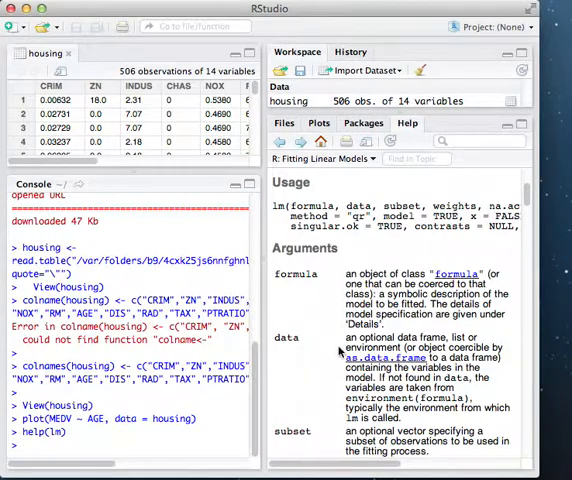
pyautogui.scroll(3)
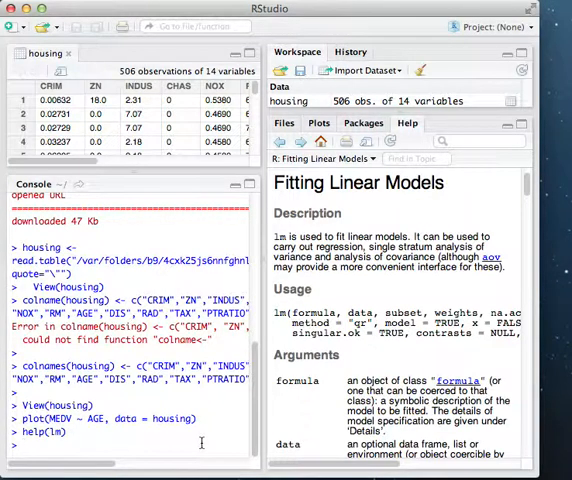
# Step: Fit house <- lm(MEDV ~ AGE, data = housing) and print intercept 30.9787, AGE -0.1232
pyautogui.write('house <0')
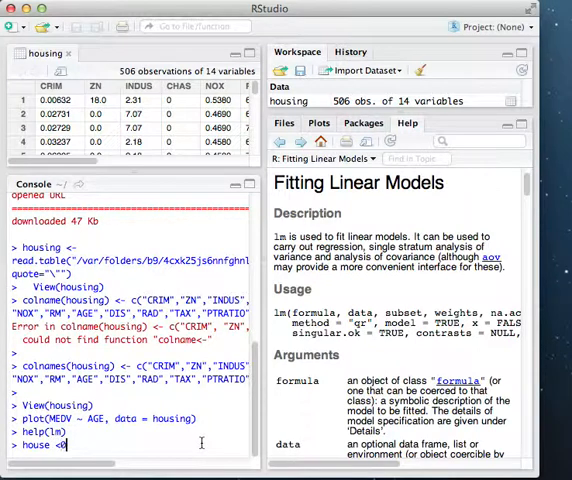
pyautogui.write('-')
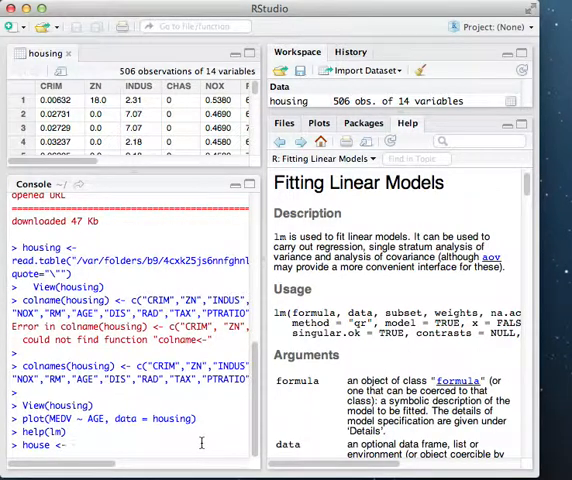
pyautogui.write('lm(M')
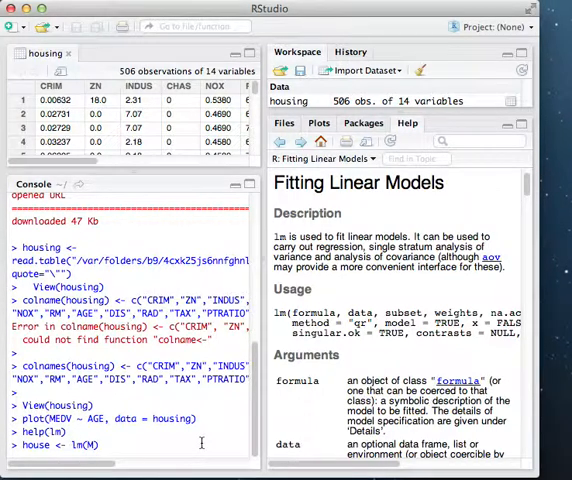
pyautogui.write('EDV ~')
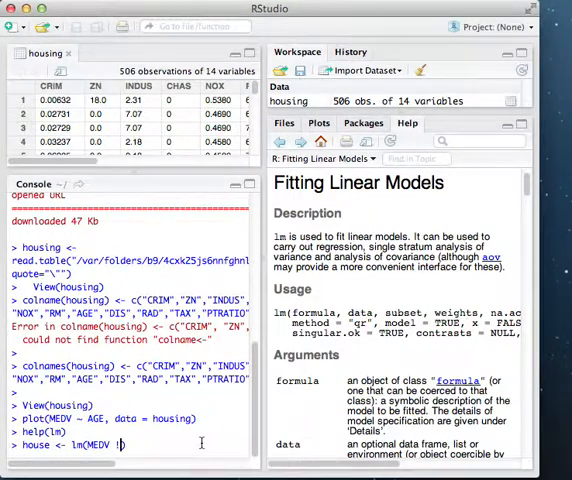
pyautogui.write('~AGE')
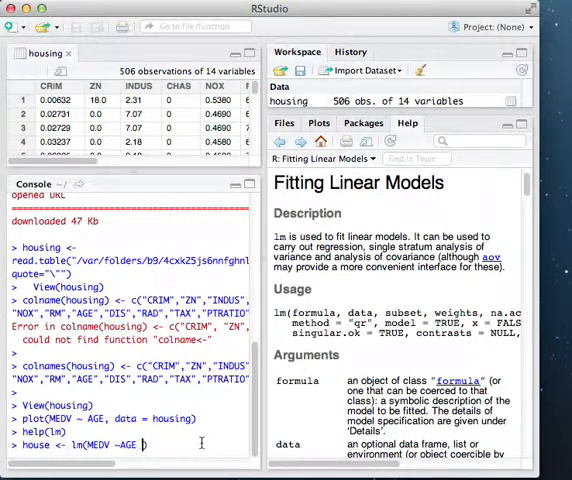
pyautogui.write(', data = housing')
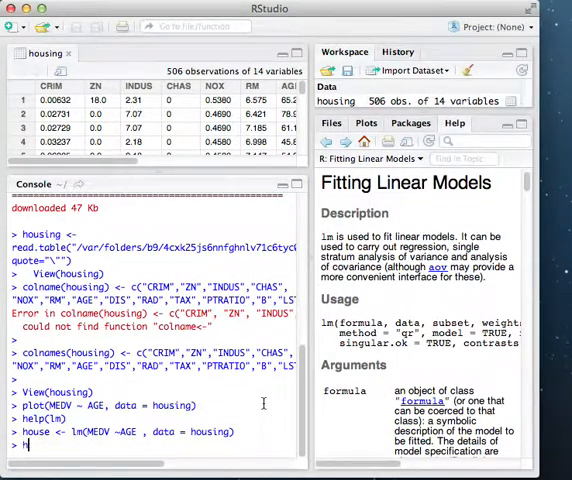
pyautogui.press('Return')
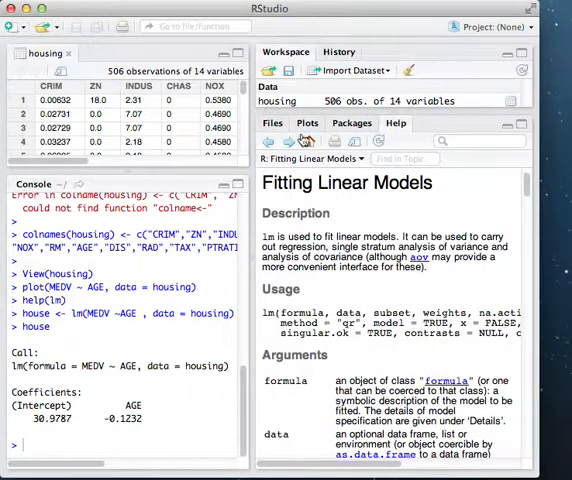
# Step: Draw the regression line on the scatter plot with abline(a = house[[1]][1], b = house[[1]][2])
pyautogui.click(306, 122)
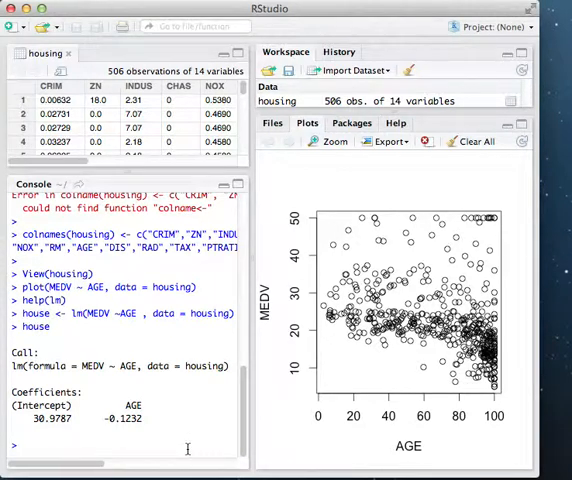
pyautogui.write('abline(a = house')
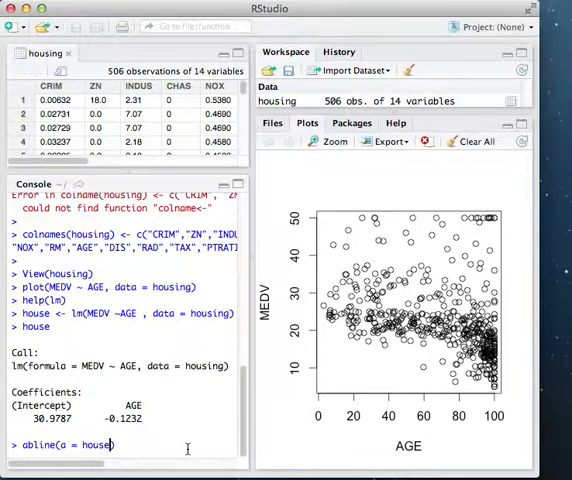
pyautogui.write('[[1]][2')
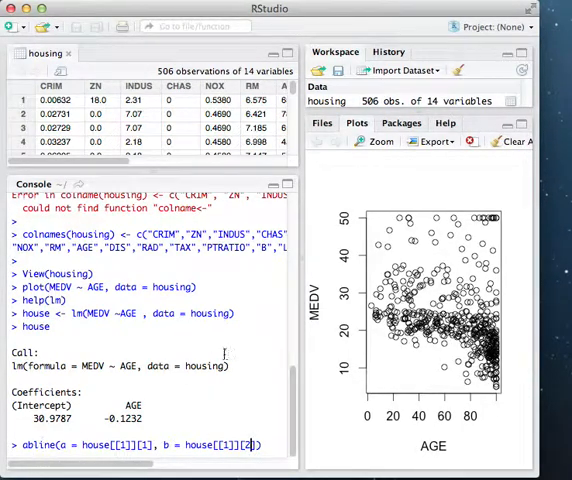
pyautogui.moveTo(224, 352)
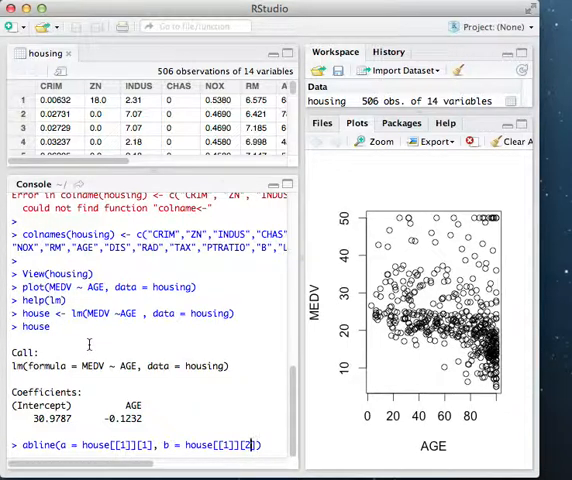
pyautogui.press('Return')
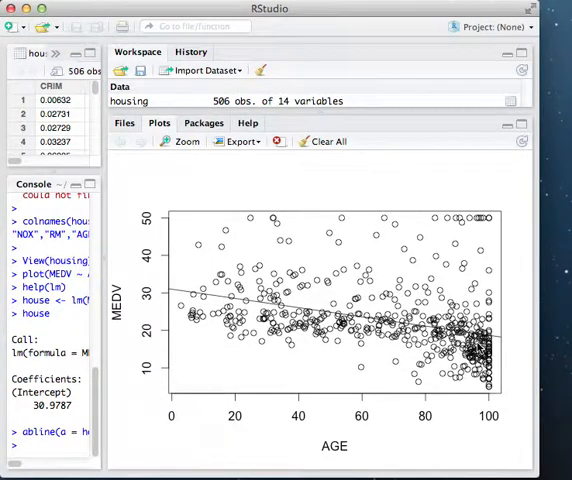
pyautogui.moveTo(388, 348)
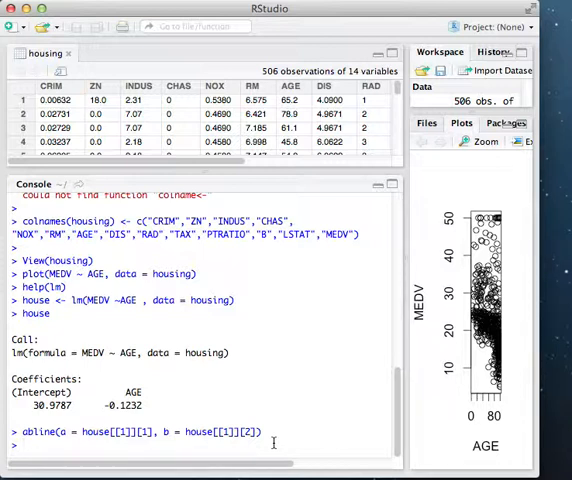
# Step: Run confint(house, level = 0.95) for the intercept and AGE confidence intervals
pyautogui.write('confint(house,')
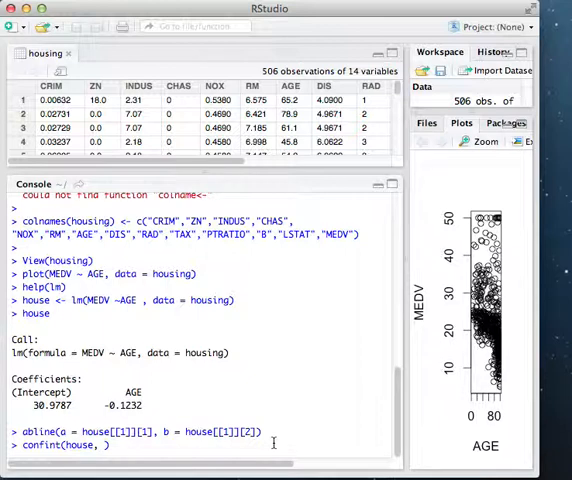
pyautogui.write('level =')
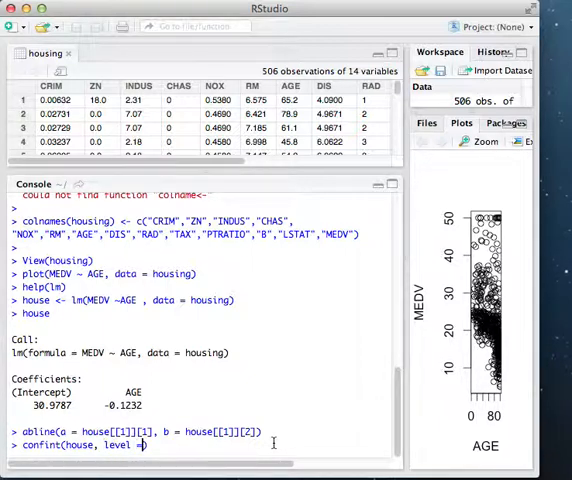
pyautogui.write('0.95')
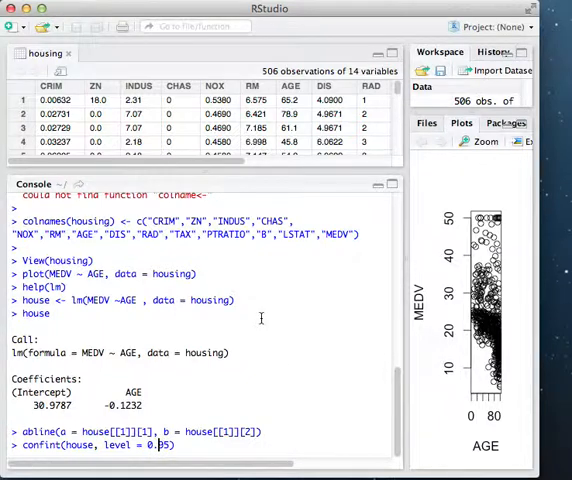
pyautogui.press('Return')
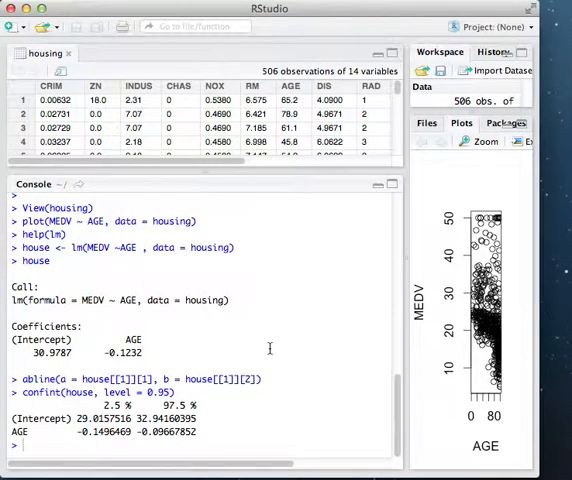
# Step: Print formula(house) and coef(house): MEDV ~ AGE, intercept 30.9786778, AGE -0.1231627
pyautogui.write('formula')
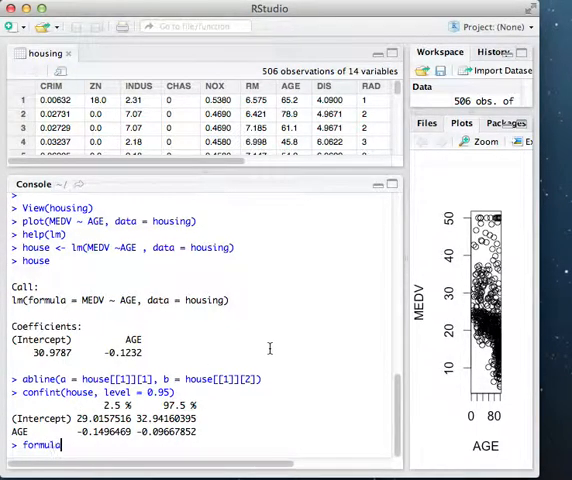
pyautogui.write('()')
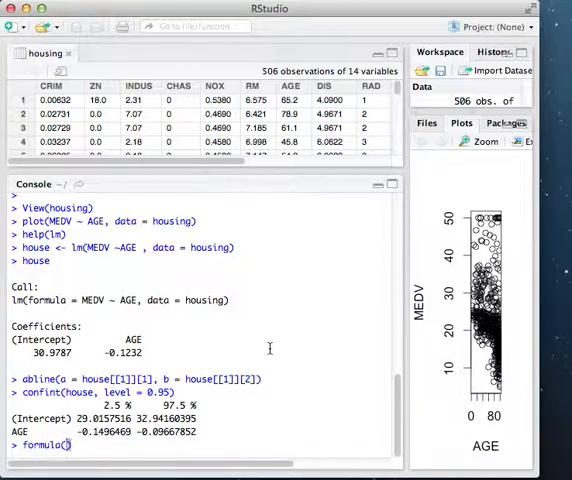
pyautogui.write('house')
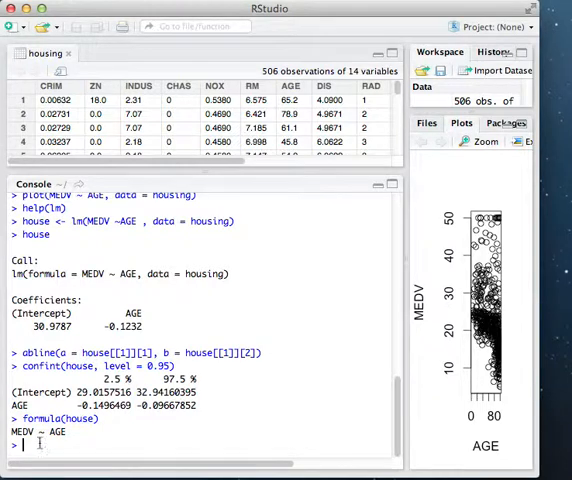
pyautogui.moveTo(74, 432)
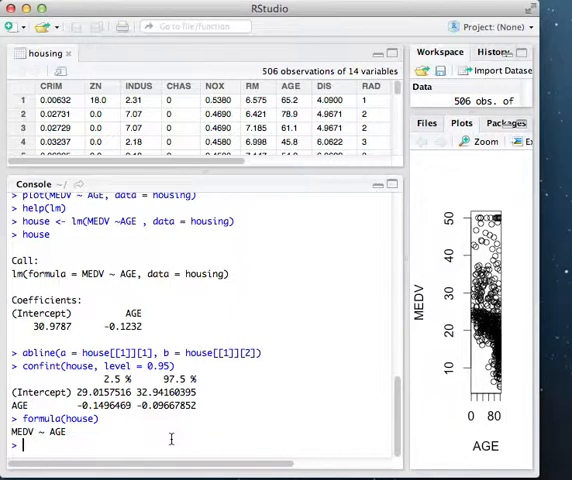
pyautogui.write('co')
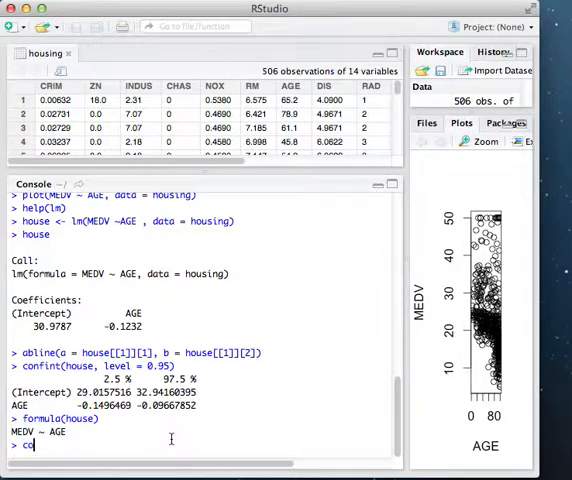
pyautogui.write('coef(')
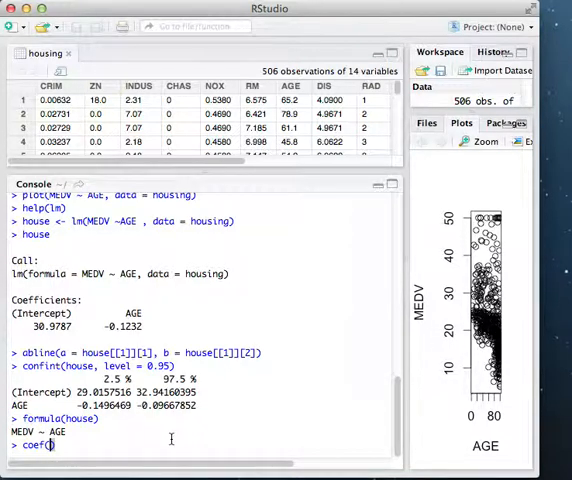
pyautogui.write('ho')
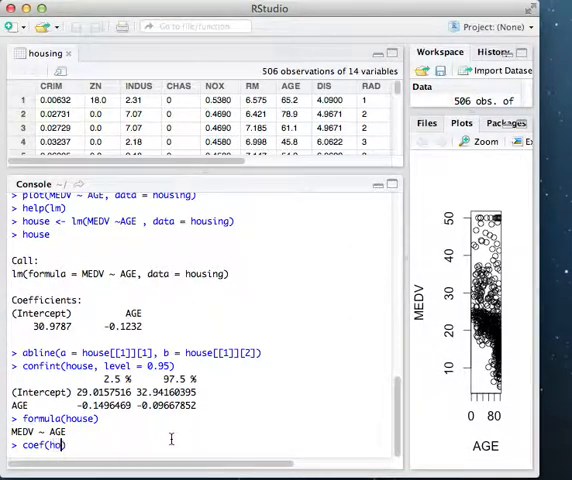
pyautogui.write('use')
pyautogui.press('Return')
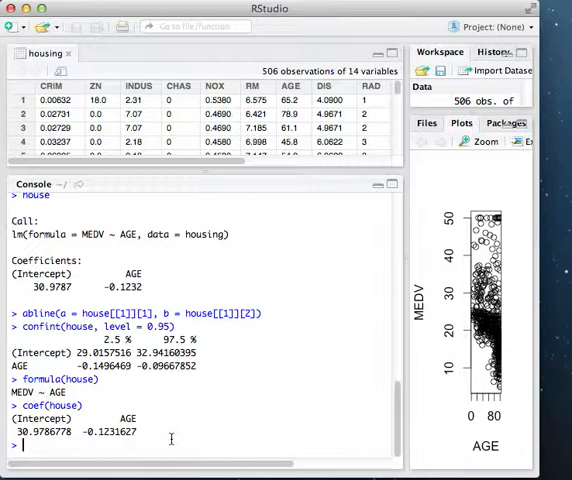
# Step: Store res <- residuals(house) after fixing the residual() error, and confirm length(res) is 506
pyautogui.write('res <- residual(house')
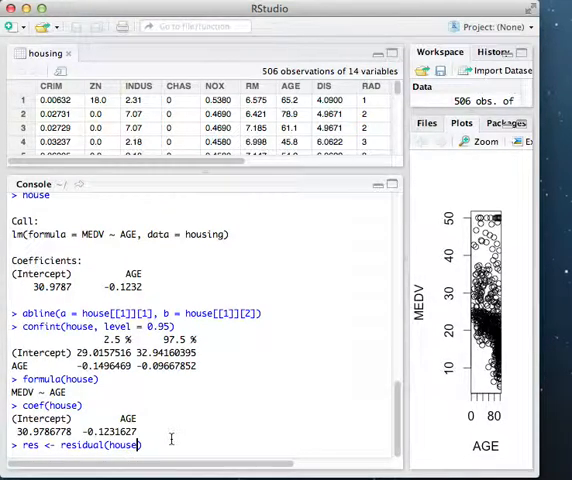
pyautogui.press('Return')
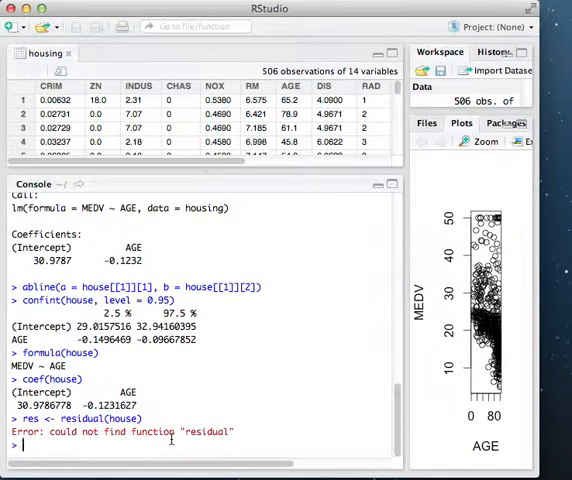
pyautogui.write('res <- residual(house)')
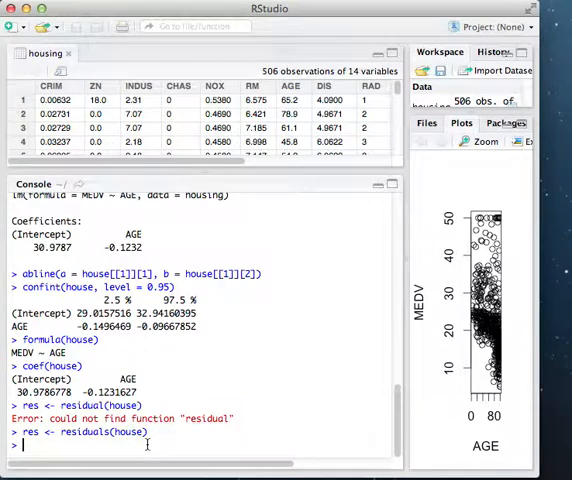
pyautogui.write('length(res')
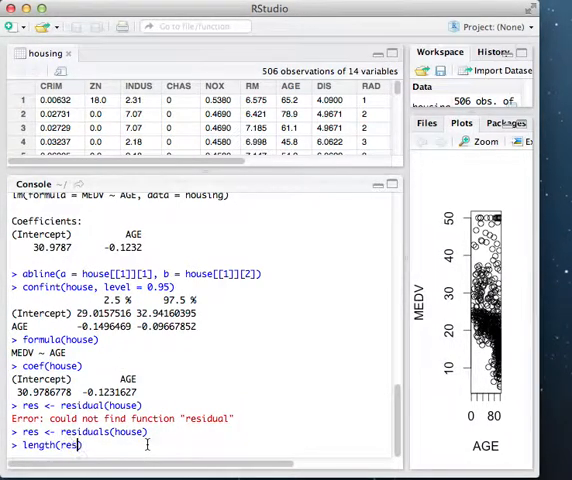
pyautogui.press('Return')
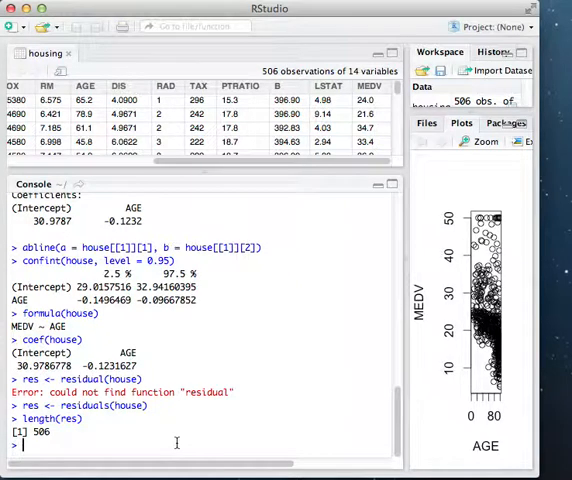
# Step: Store the model's fitted values as fit with fit <- fitted(house)
pyautogui.write('fit')
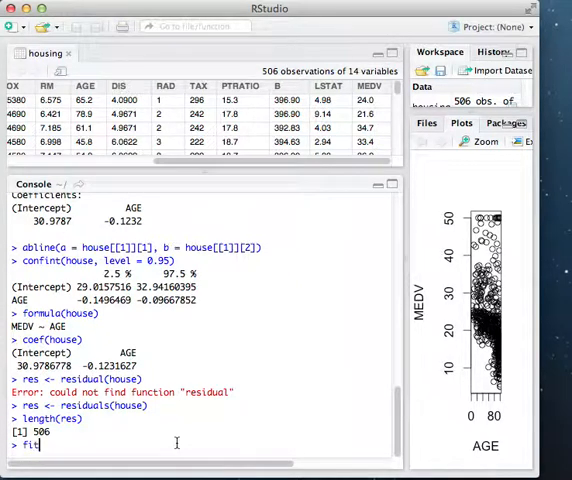
pyautogui.write('<-')
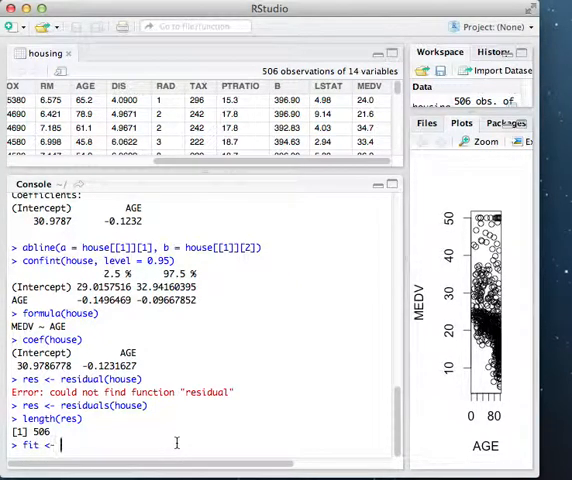
pyautogui.write('fitte')
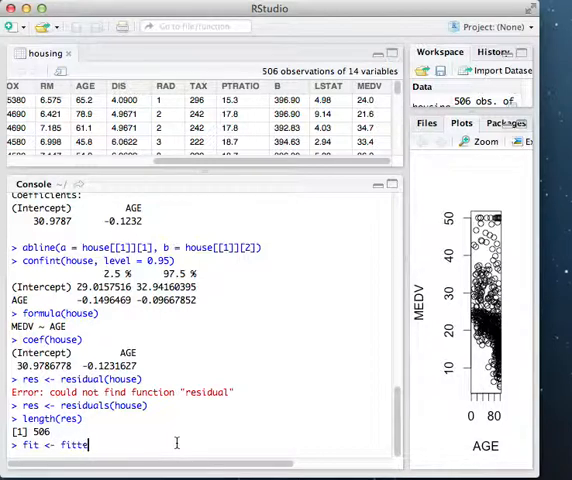
pyautogui.write('d(house)')
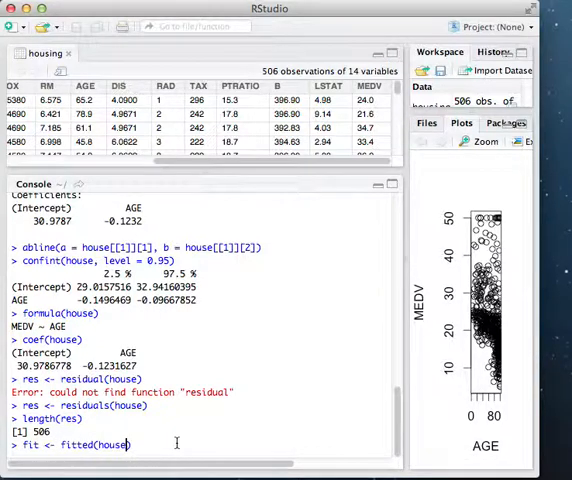
pyautogui.press('Return')
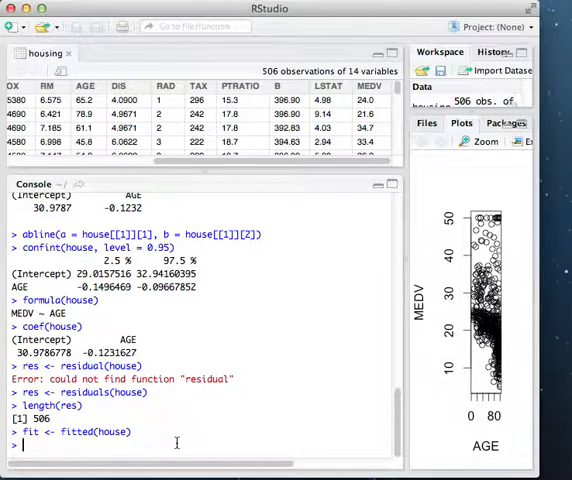
# Step: Confirm length(fit) returns 506 fitted values
pyautogui.write('length(')
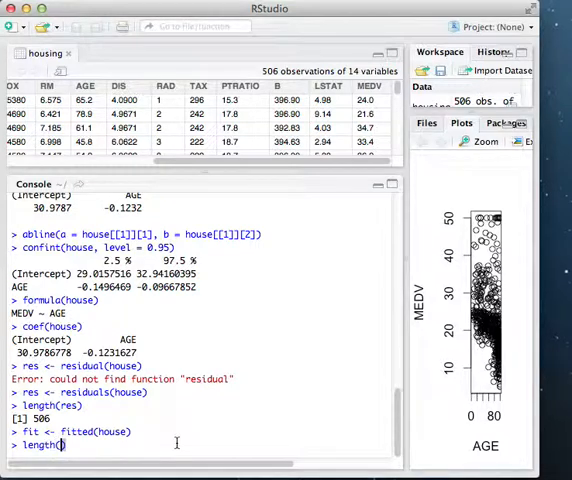
pyautogui.write('fit')
pyautogui.press('Return')
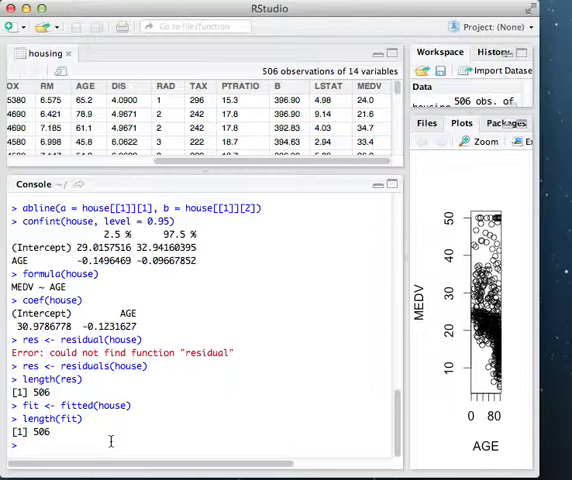
pyautogui.write('summary(house')
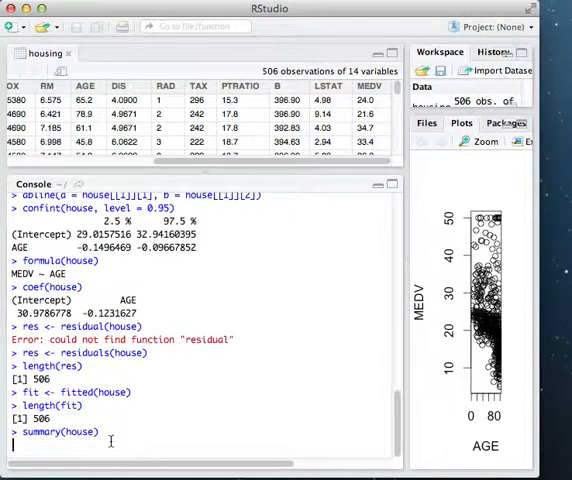
# Step: Print summary(house) showing residual quartiles, p-values and R-squared 0.1421
pyautogui.press('Return')
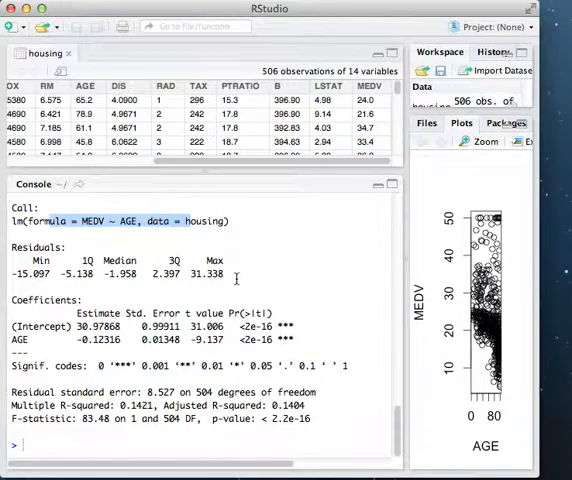
pyautogui.moveTo(254, 266)
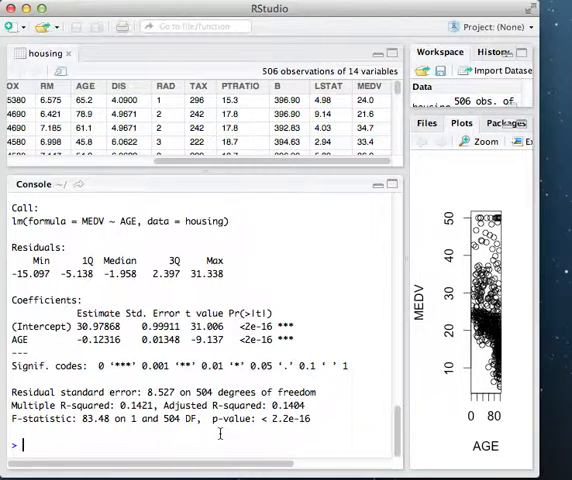
pyautogui.write('house.all <- lm(MEDV')
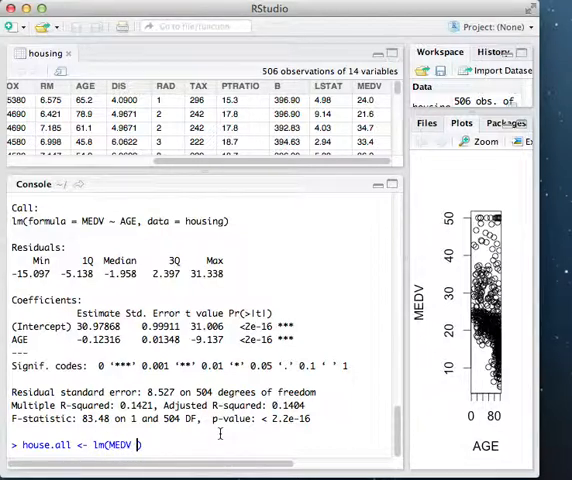
# Step: Attempt house.all <- lm(MEDV ~ ., ...) on all predictors, which errors
pyautogui.write('. , data =')
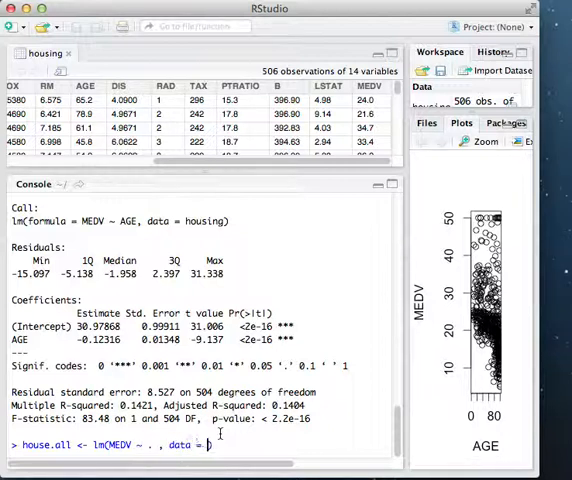
pyautogui.write('house')
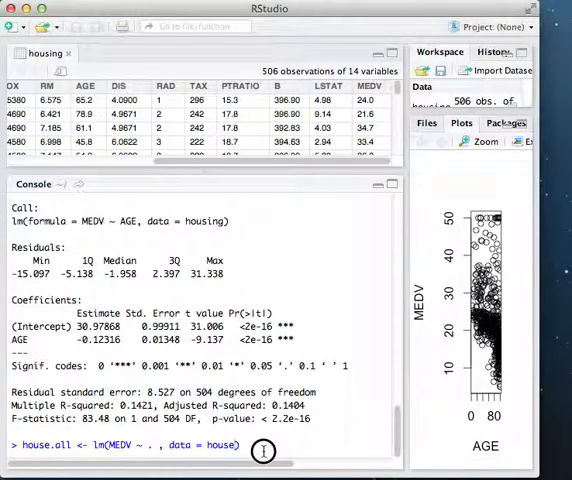
pyautogui.press('Return')
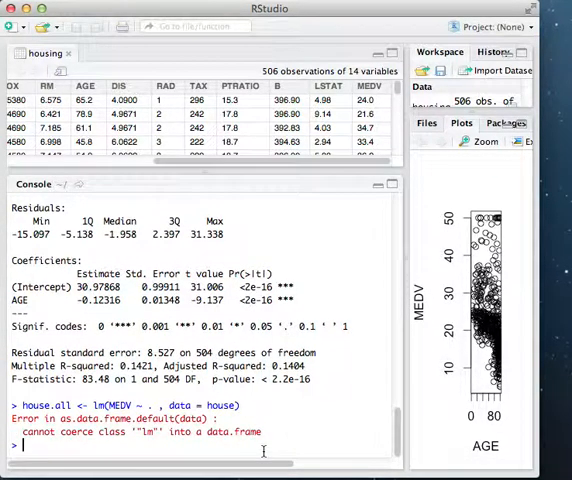
# Step: Refit house.all with data = house and print its coefficients
pyautogui.write('house.all <- lm(MEDV ~ . , data = house)')
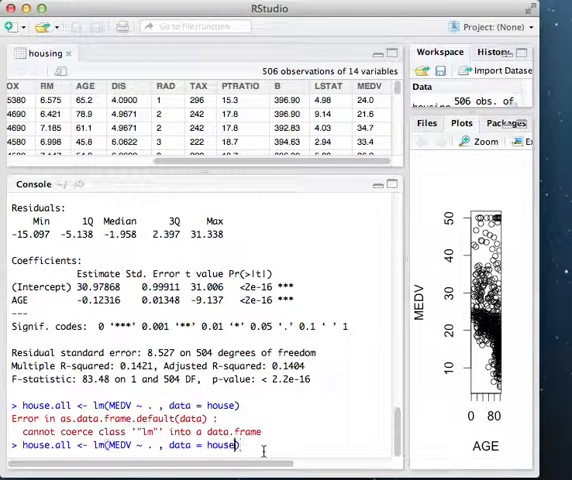
pyautogui.press('Return')
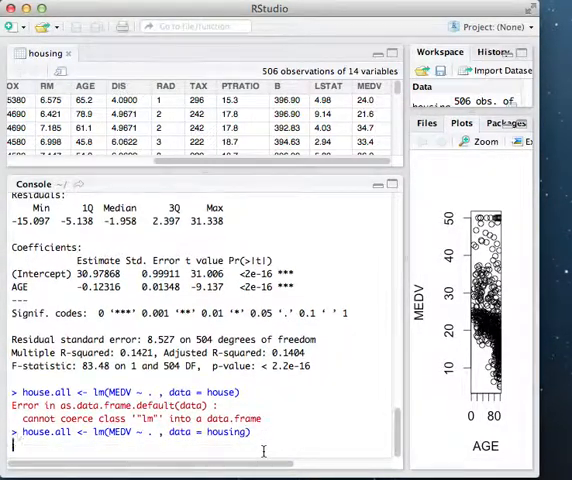
pyautogui.write('hou')
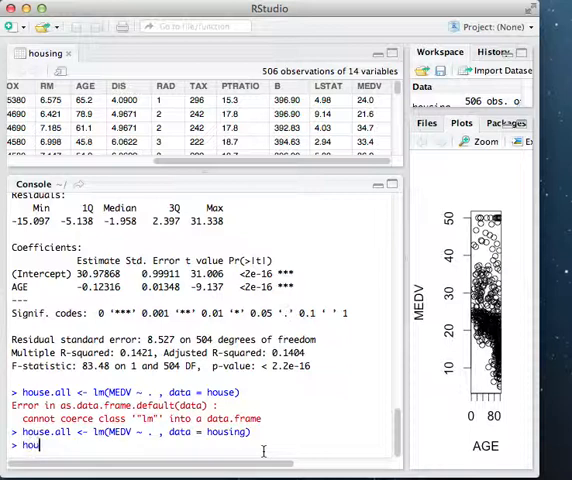
pyautogui.press('Return')
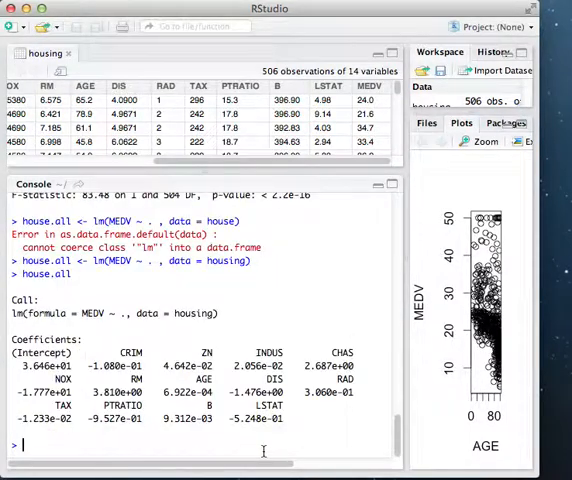